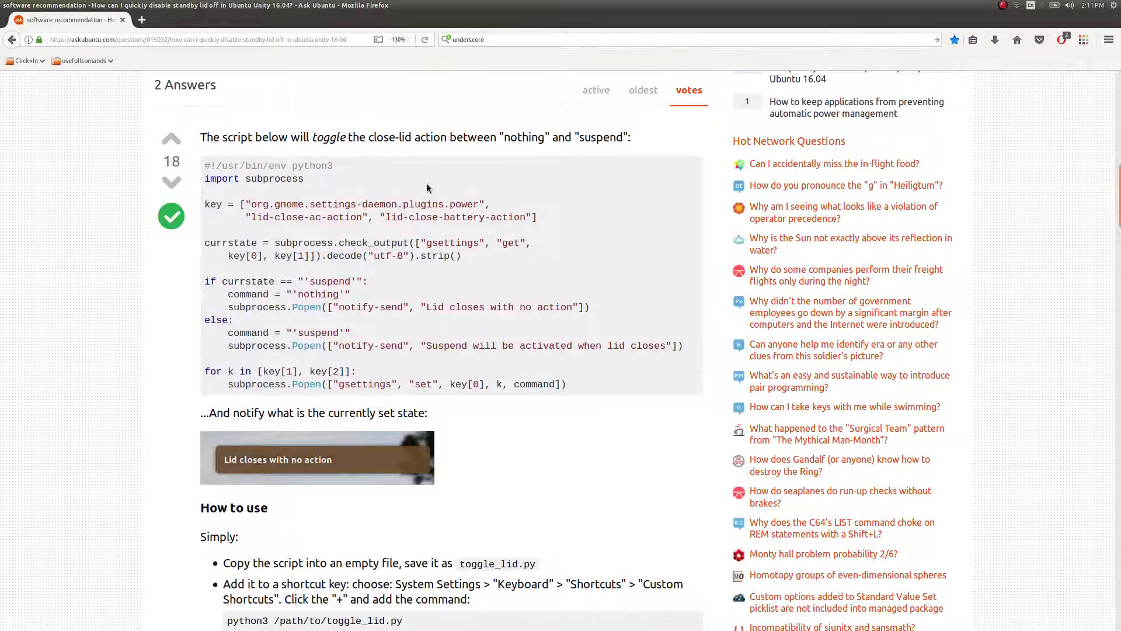
mouse_move(434, 190)
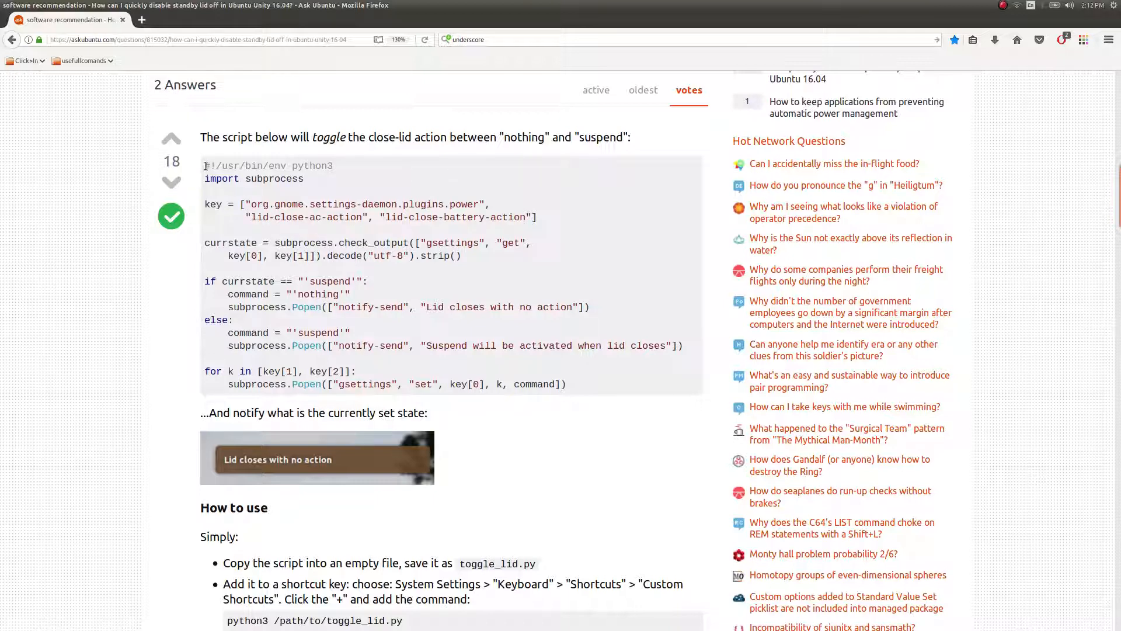
Highlight the whole Python lid-toggle script in the Ask Ubuntu answer
drag(206, 165, 566, 384)
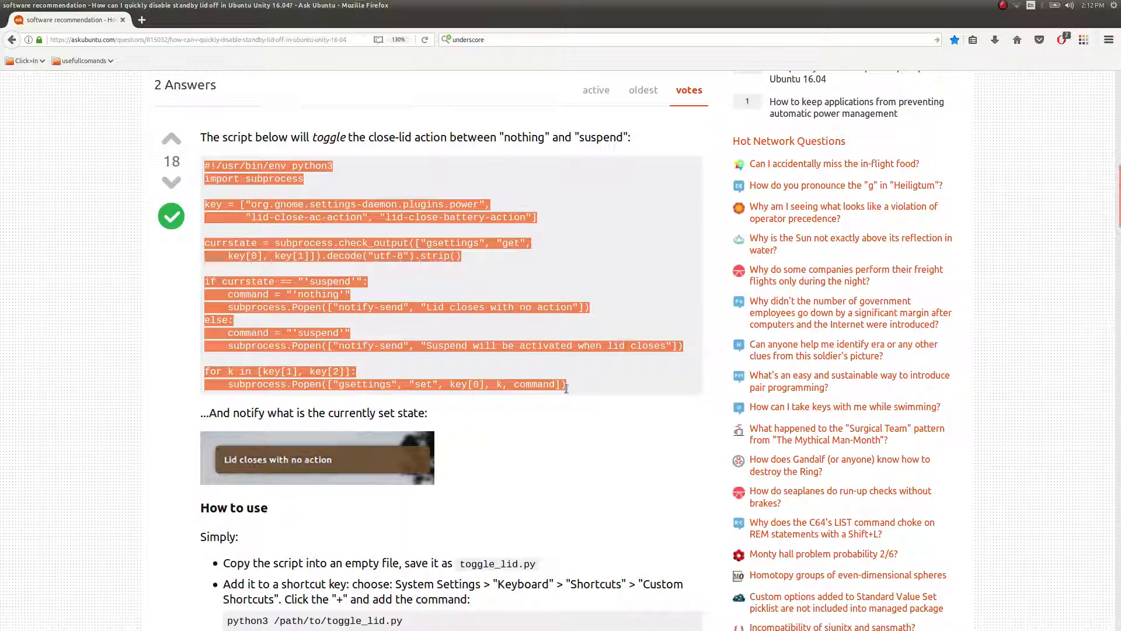
mouse_move(568, 402)
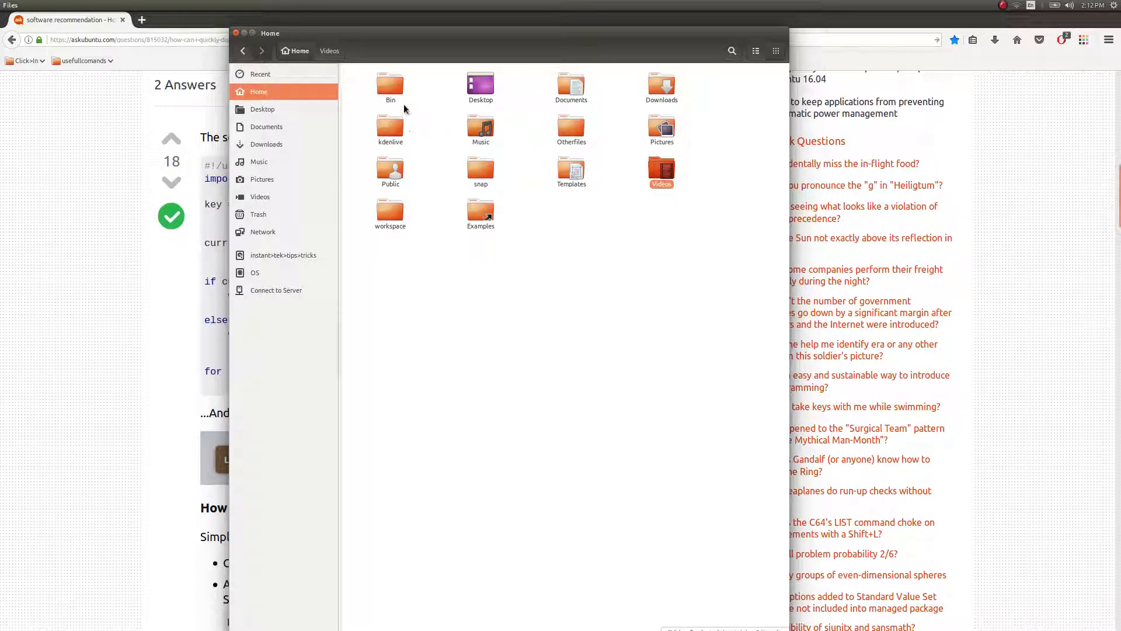
Check that toggle_lid.py sits in the Home Bin folder, then close Files
double_click(390, 84)
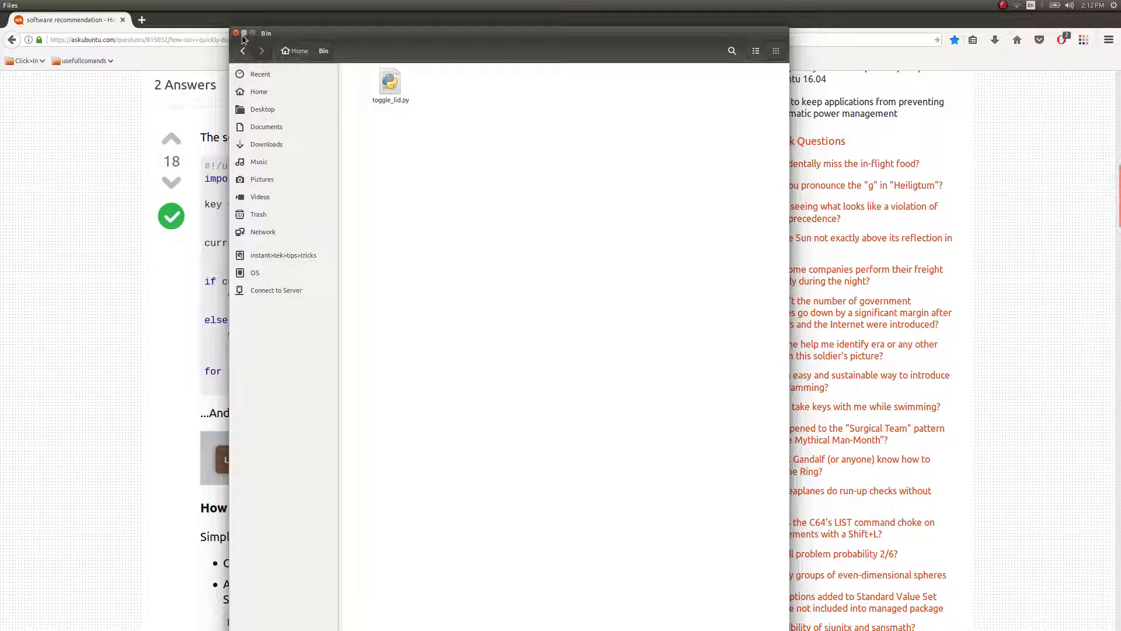
click(243, 34)
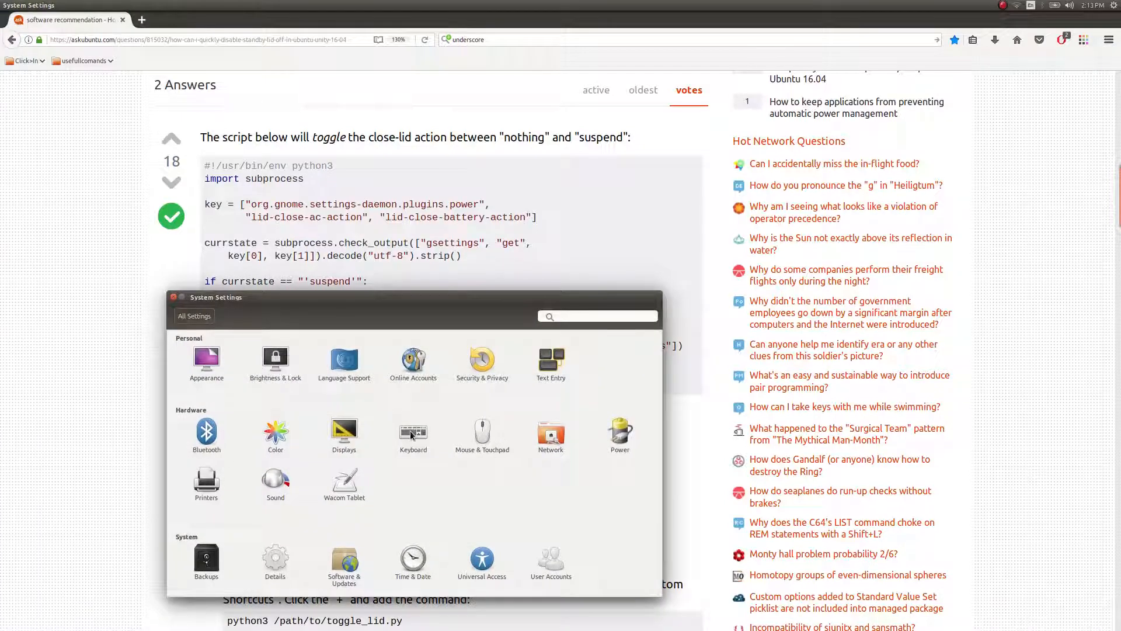
Show the Suspending laptop Lid custom shortcut's details under Keyboard Shortcuts
click(413, 432)
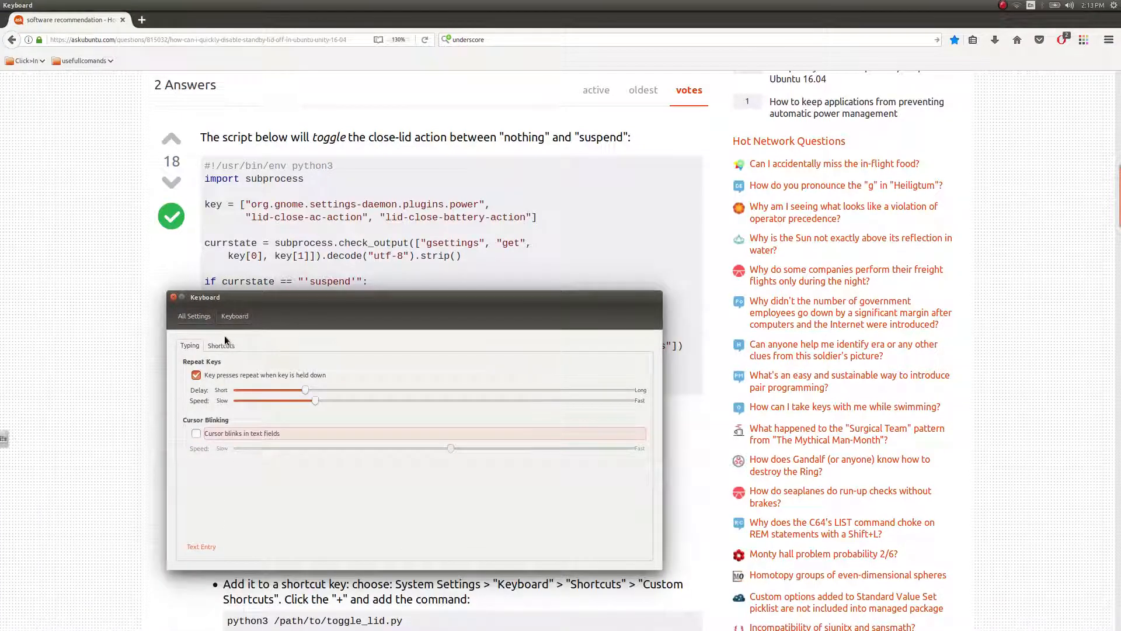
click(220, 345)
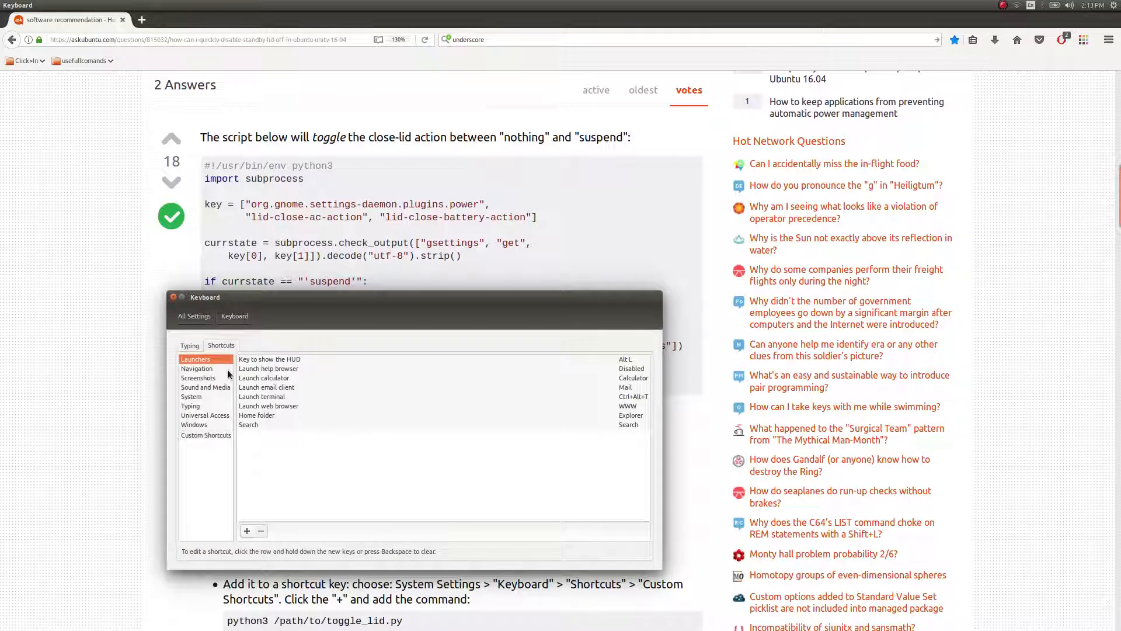
click(206, 435)
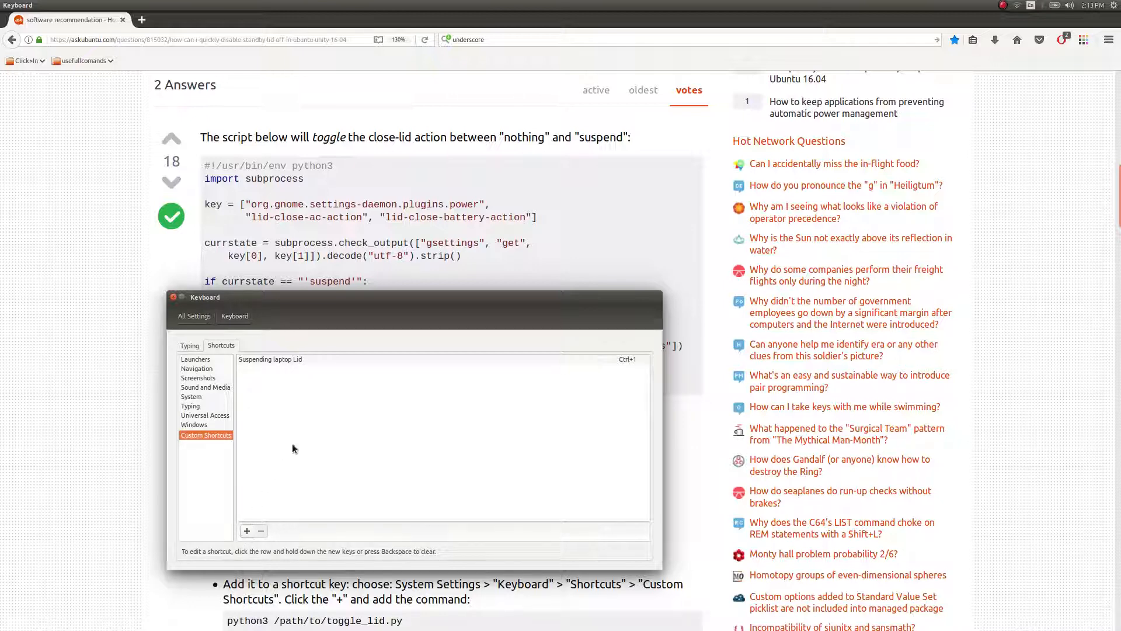
double_click(270, 358)
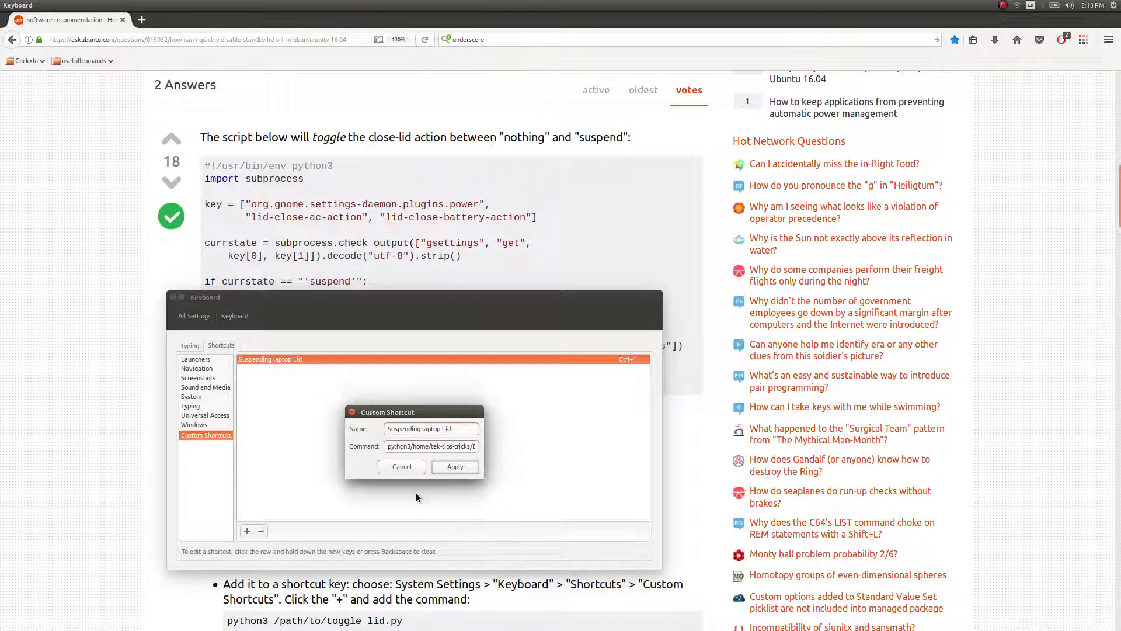
mouse_move(365, 420)
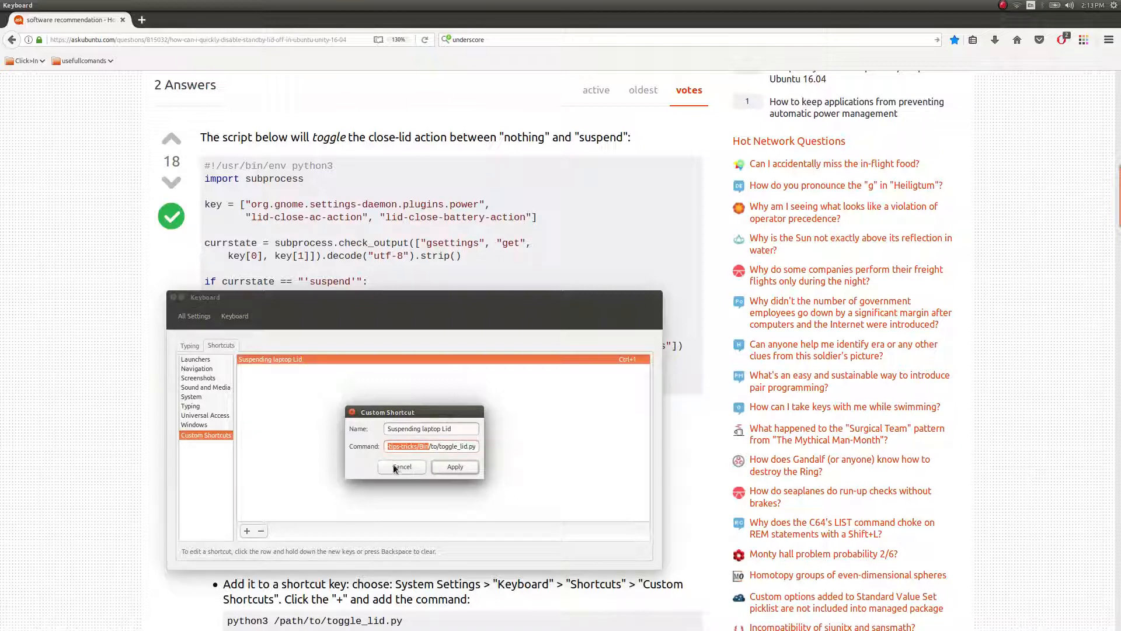
Dismiss the Suspending laptop Lid shortcut dialog without changing it
click(401, 468)
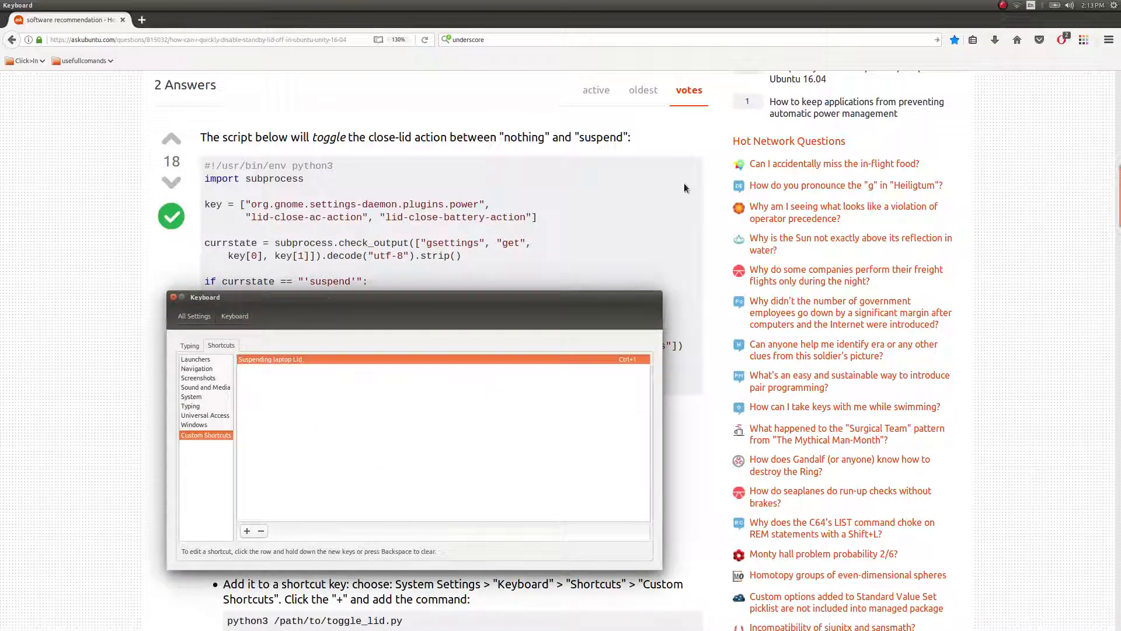
mouse_move(642, 278)
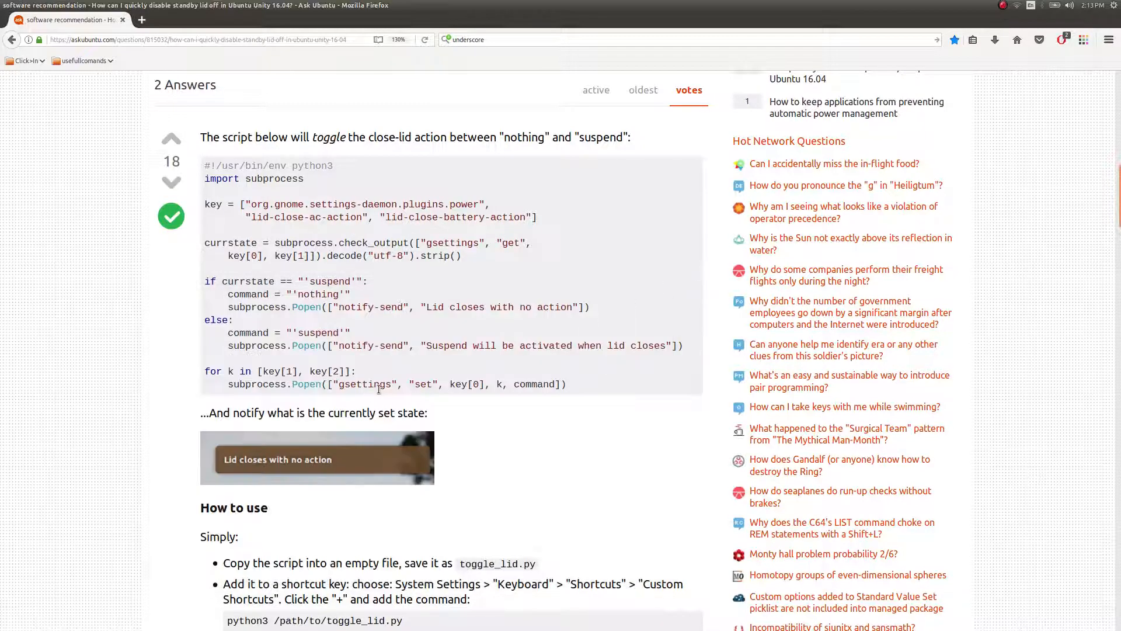
Scroll the answer past toggle_lid.py's how-to-use steps to the show_state.py indicator section
scroll(down, 3)
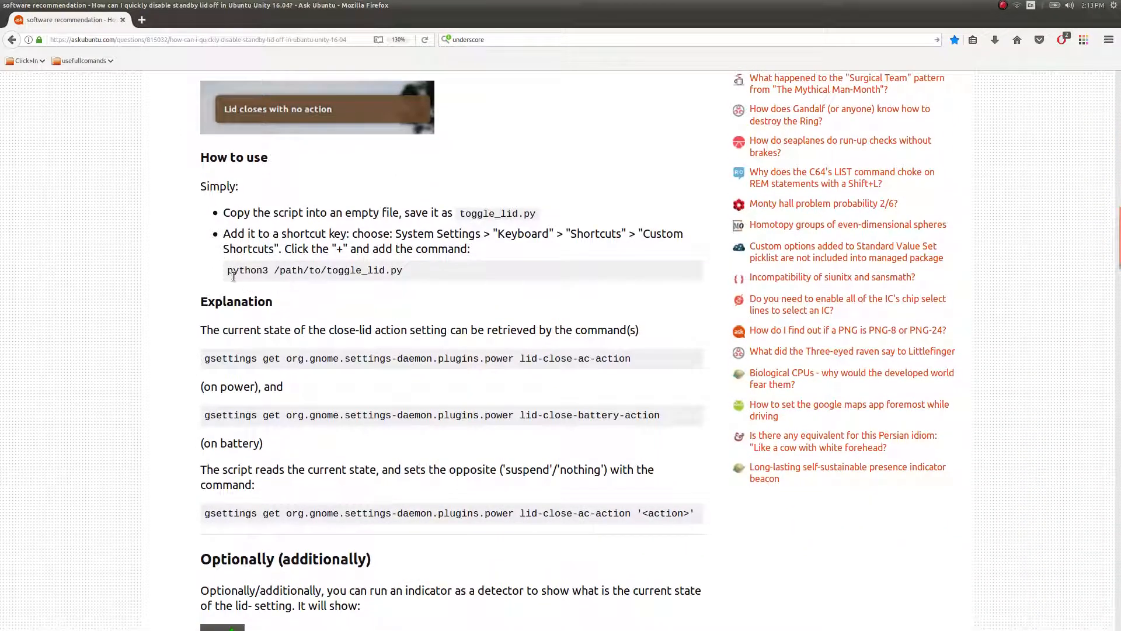
mouse_move(355, 283)
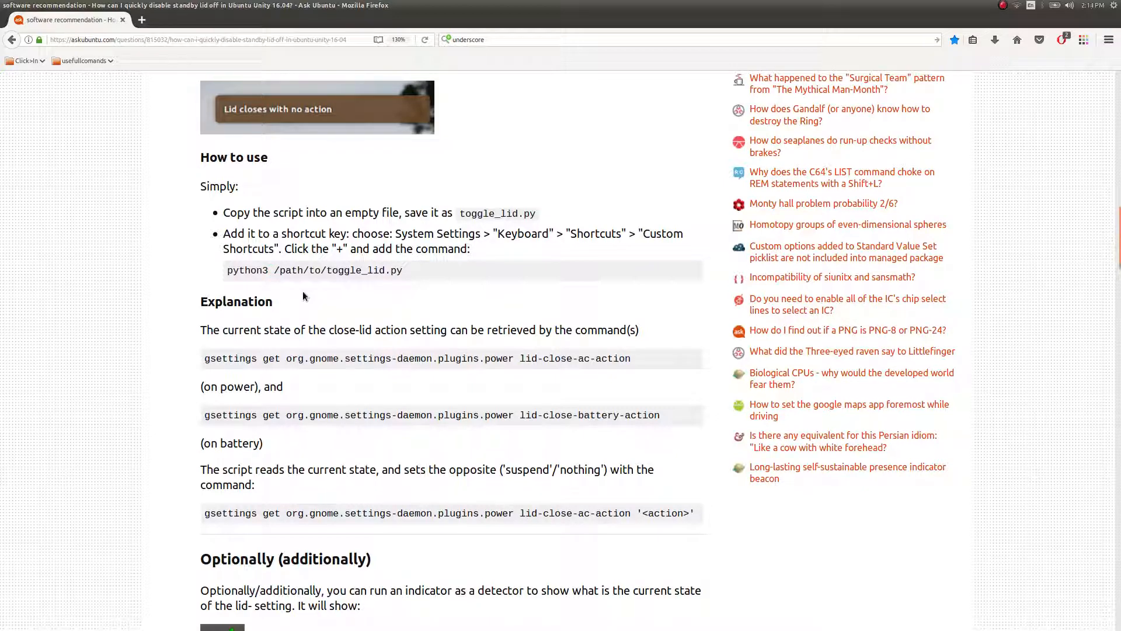
mouse_move(306, 286)
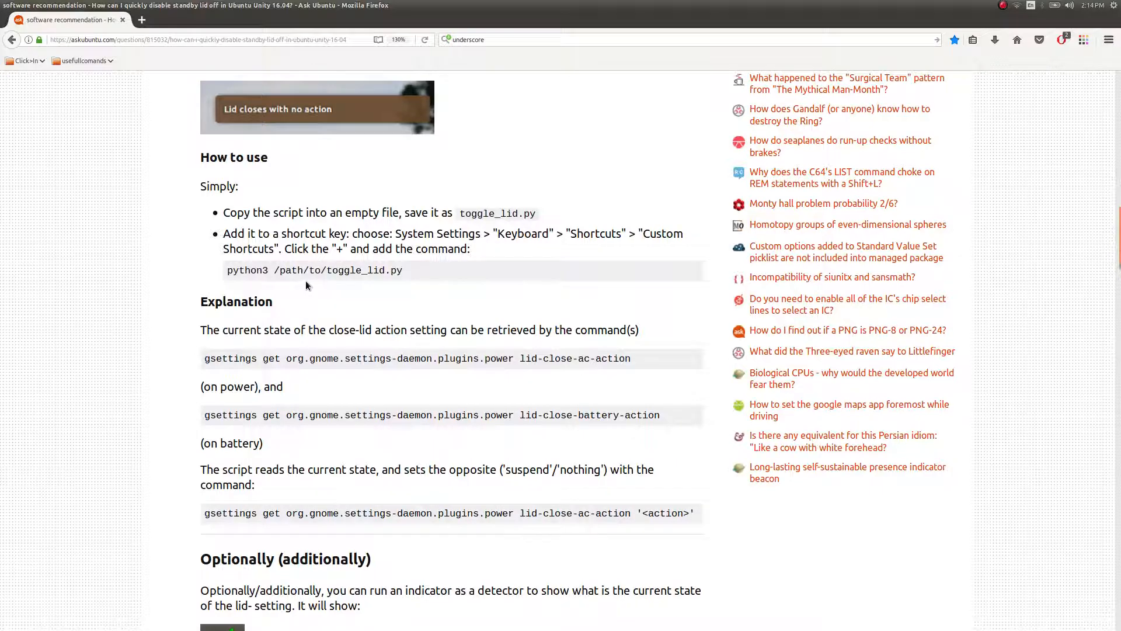
scroll(up, 3)
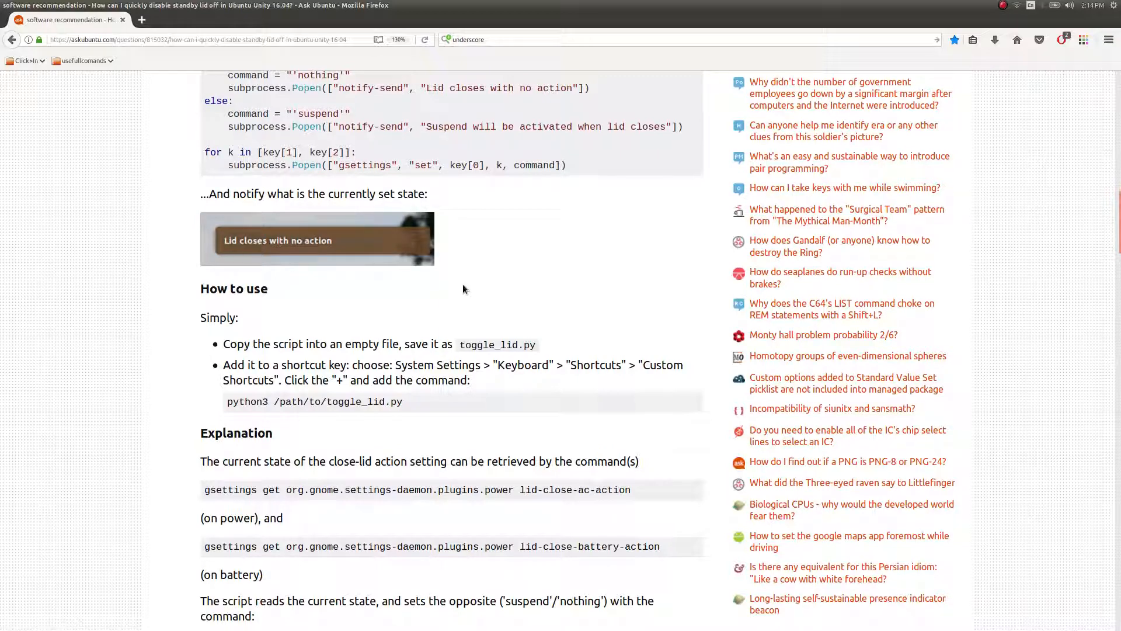
mouse_move(364, 256)
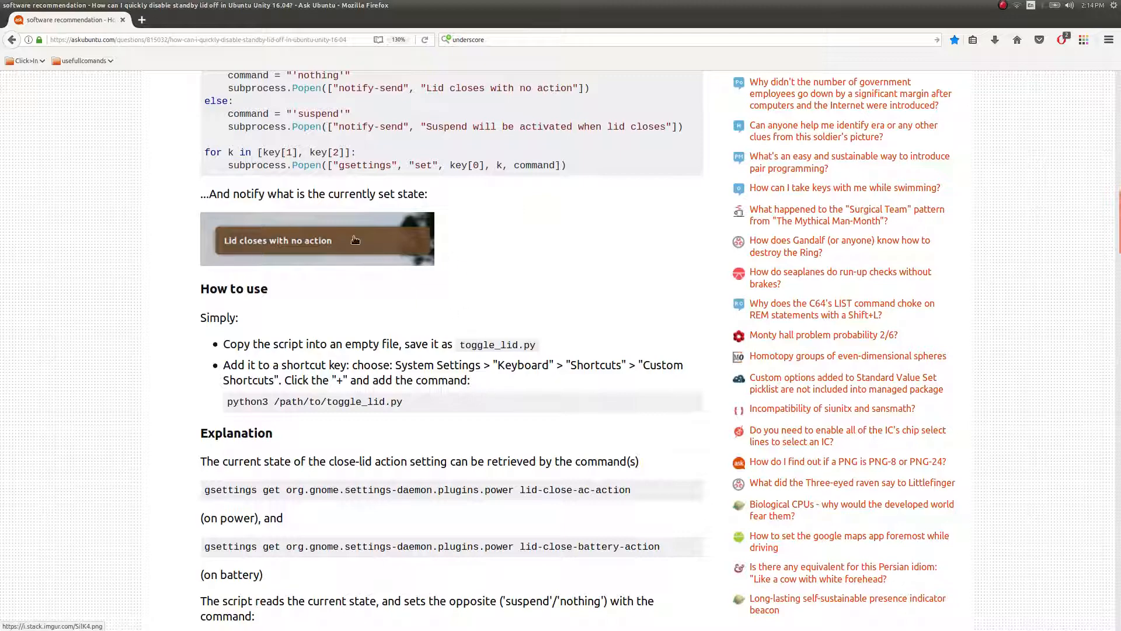
scroll(down, 3)
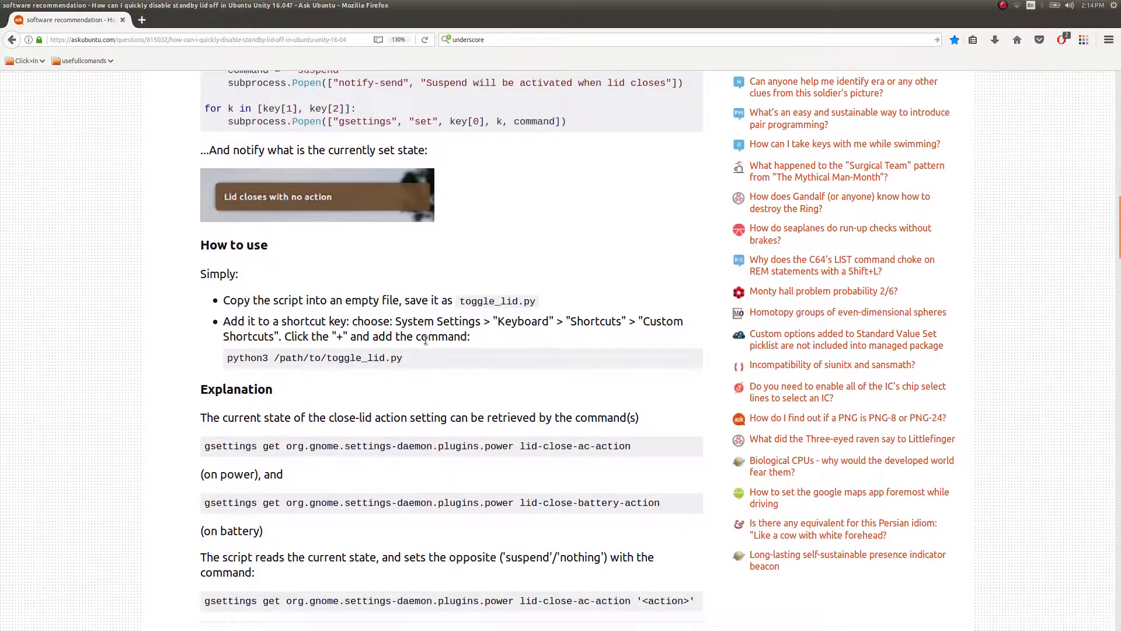
scroll(down, 3)
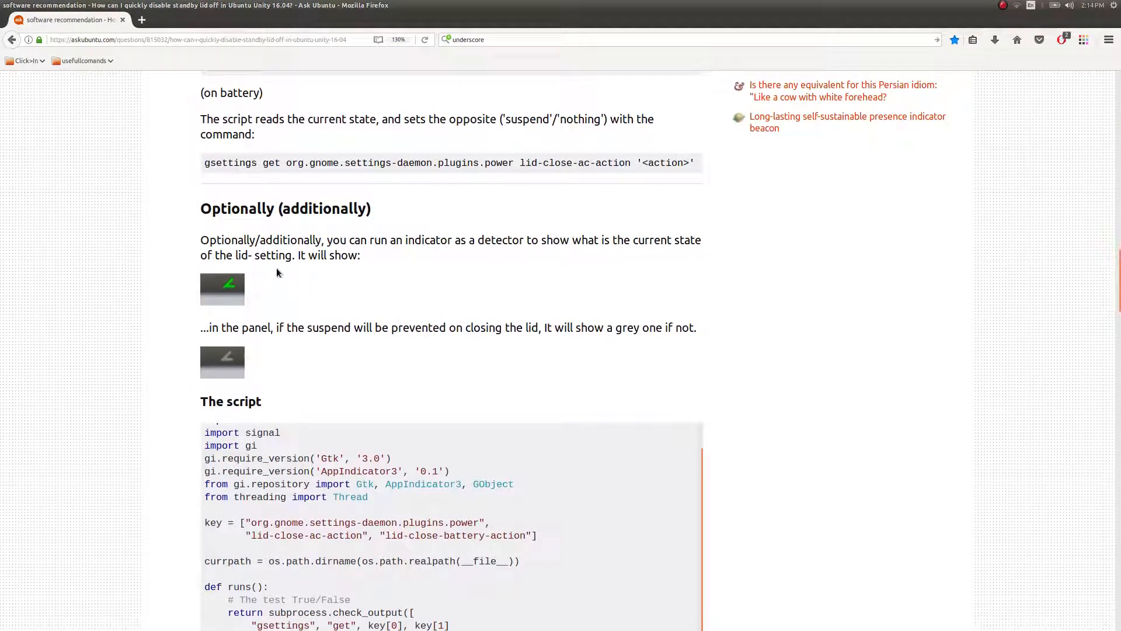
mouse_move(271, 307)
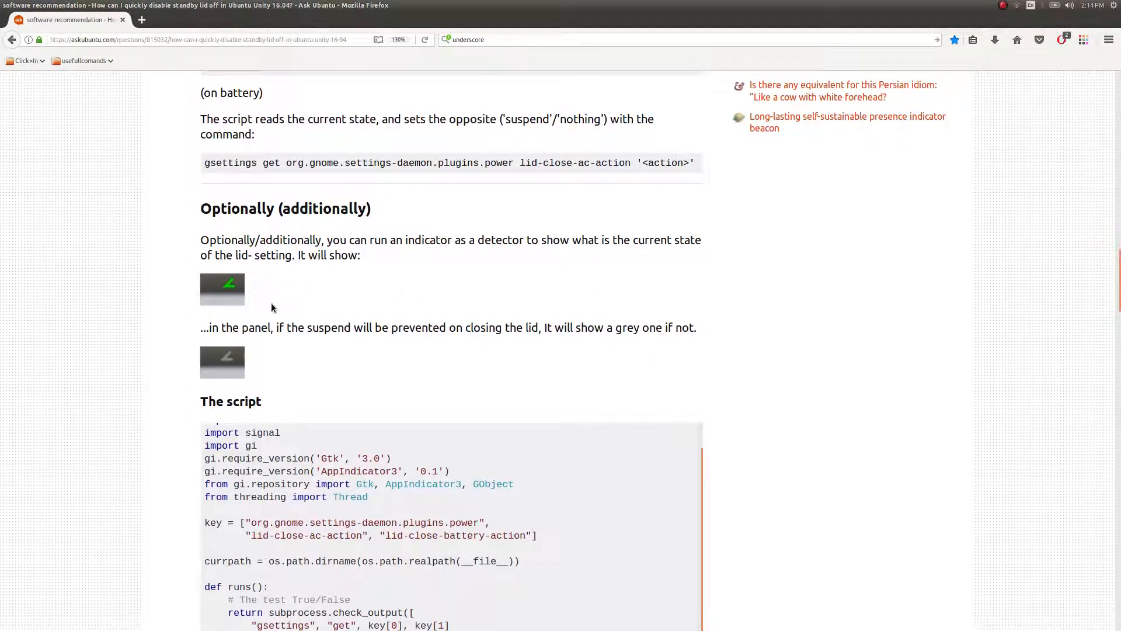
scroll(down, 3)
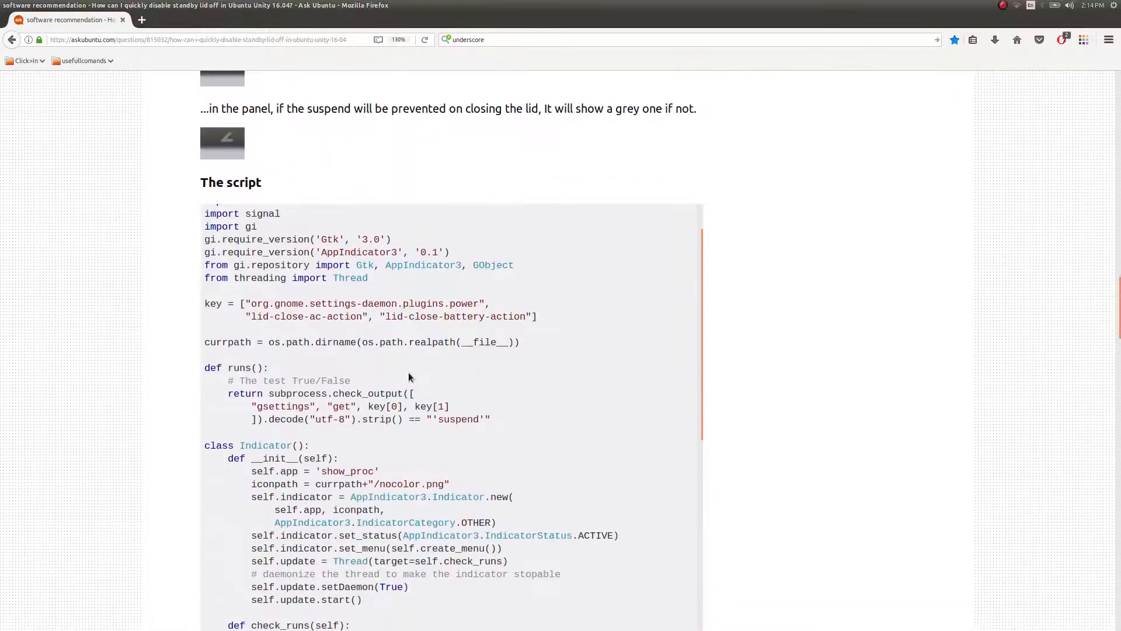
mouse_move(291, 231)
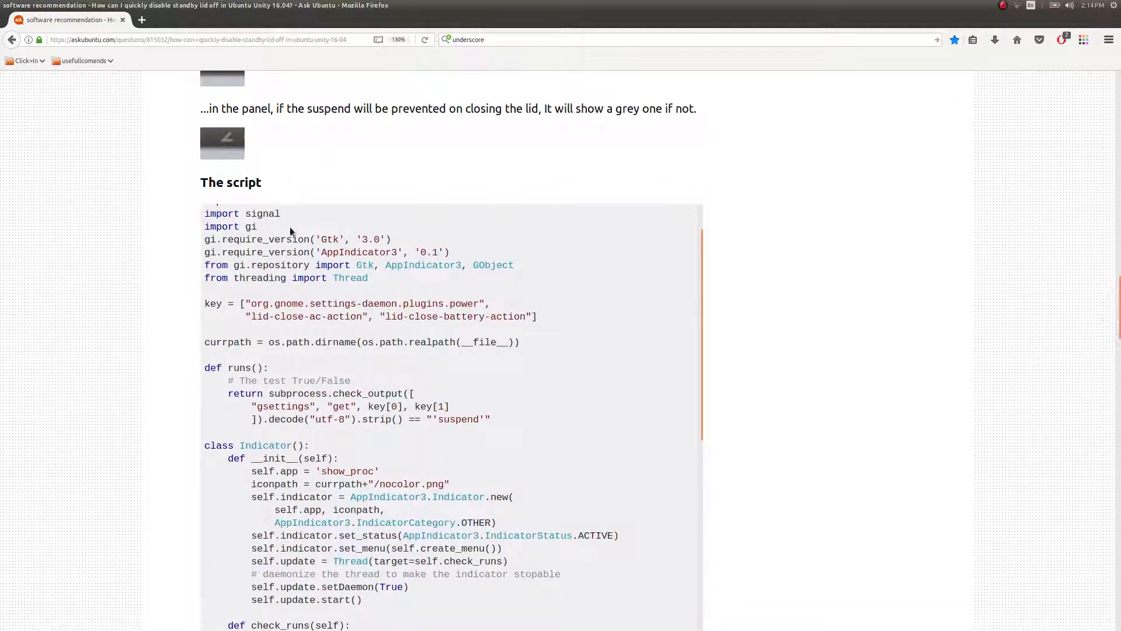
scroll(down, 3)
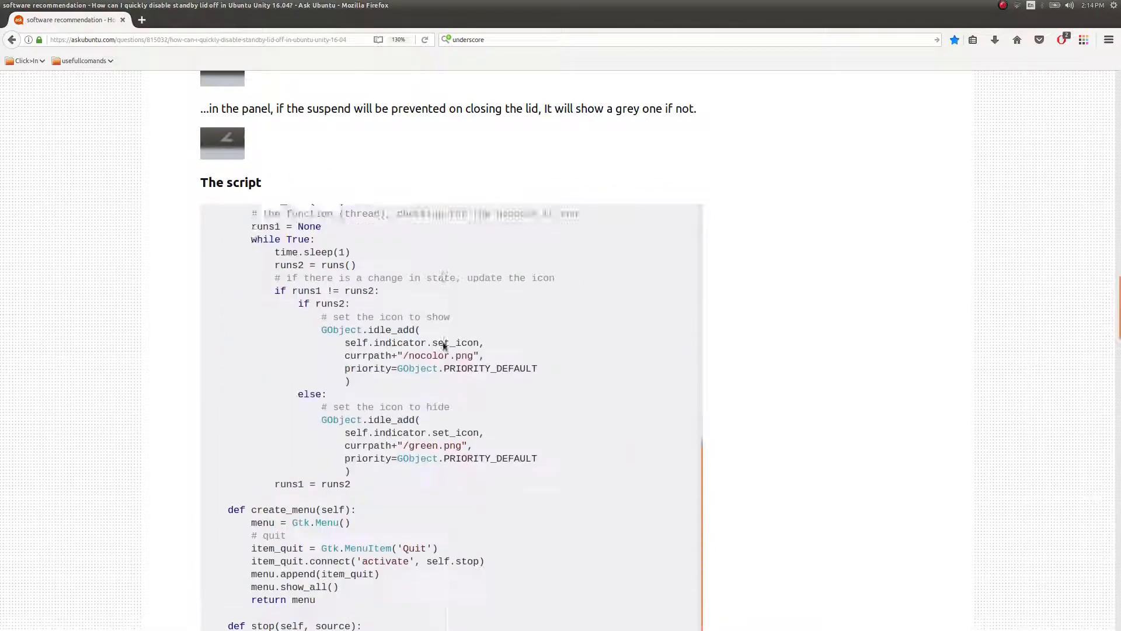
scroll(down, 3)
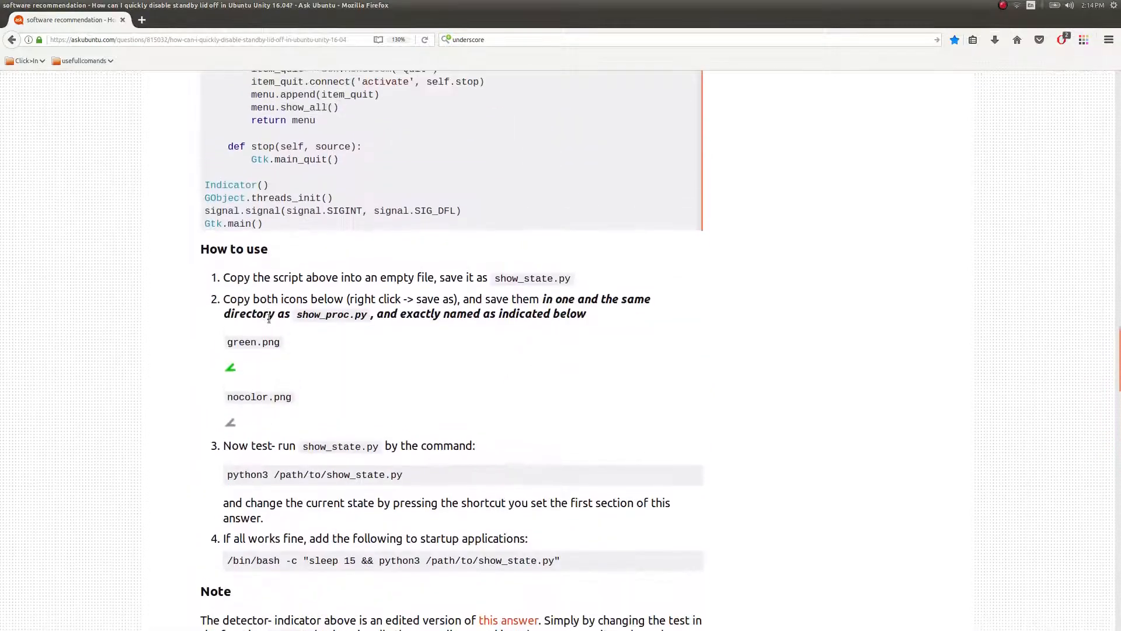
mouse_move(429, 472)
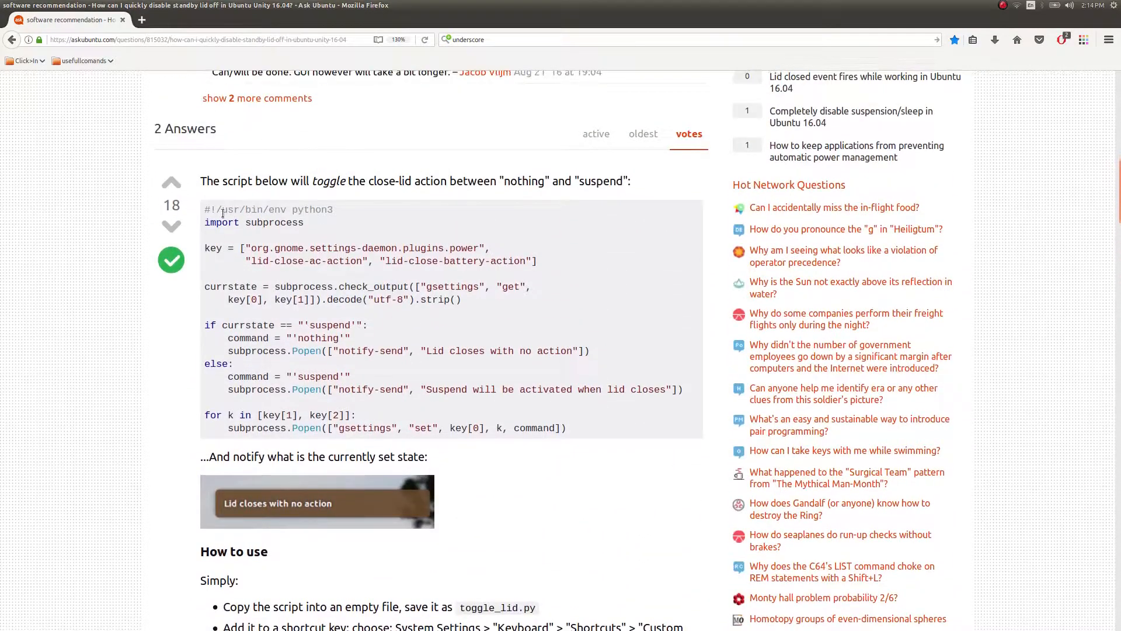
drag(206, 209, 586, 430)
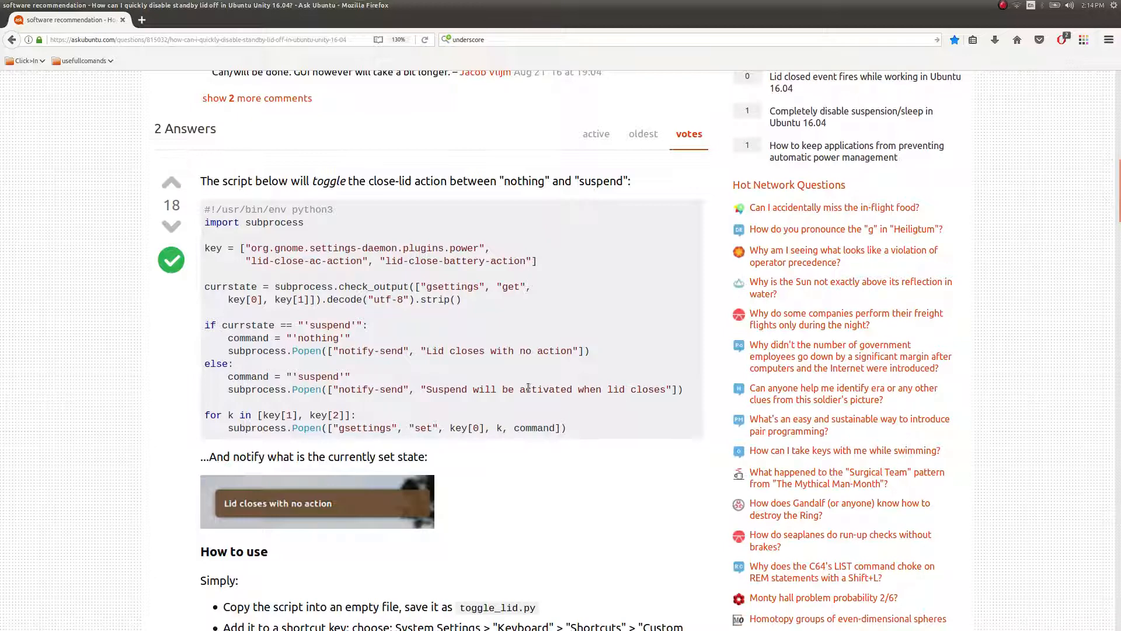
mouse_move(501, 371)
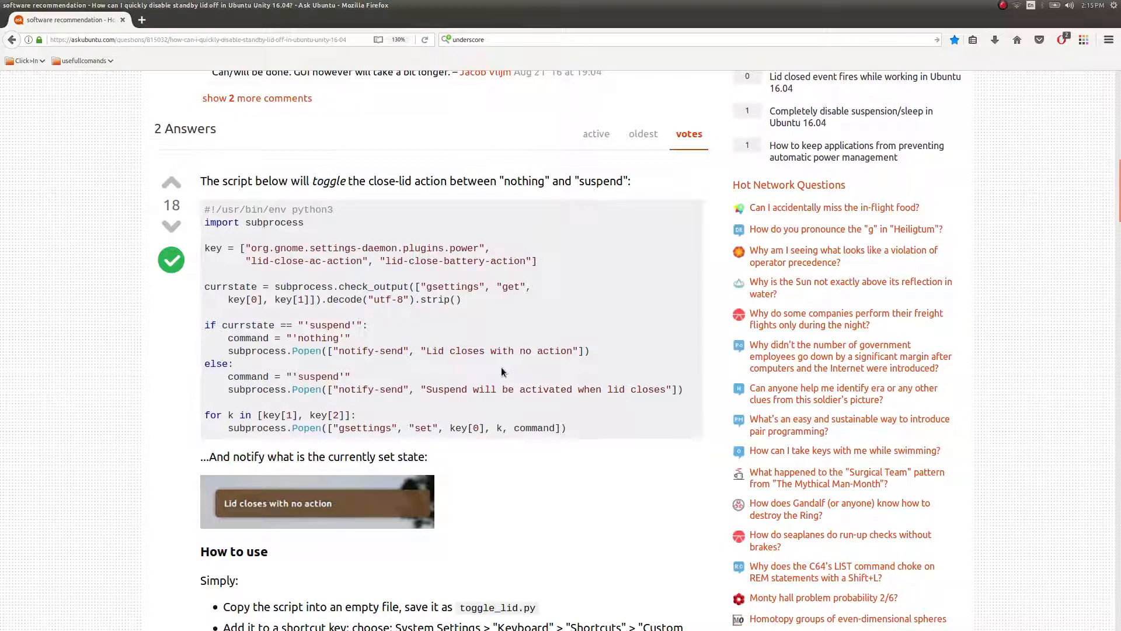
mouse_move(488, 368)
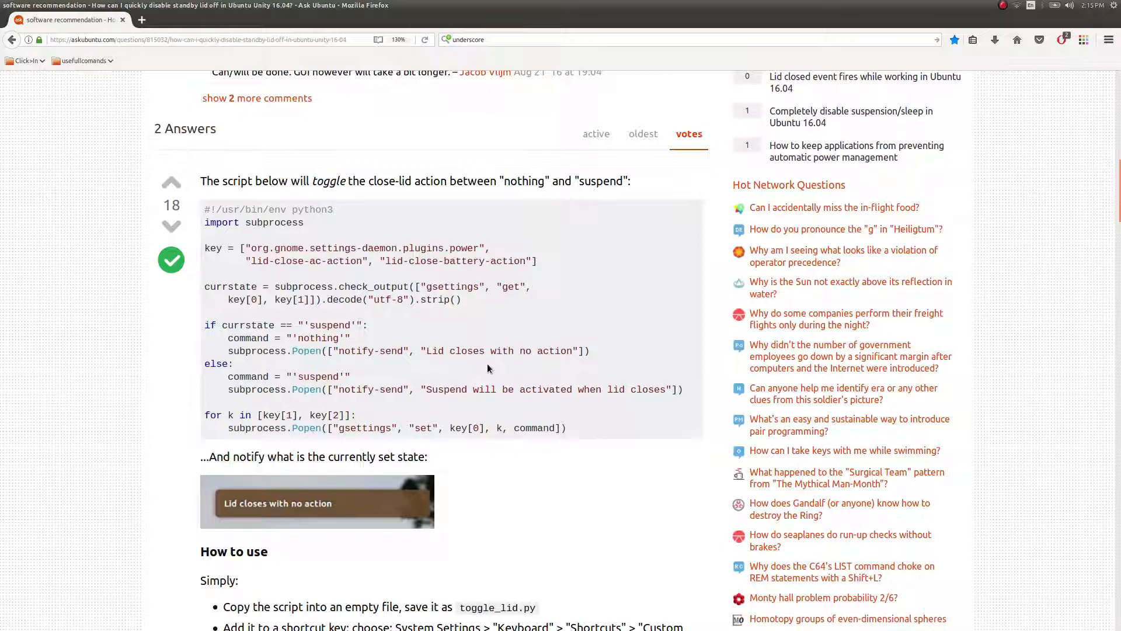
mouse_move(508, 351)
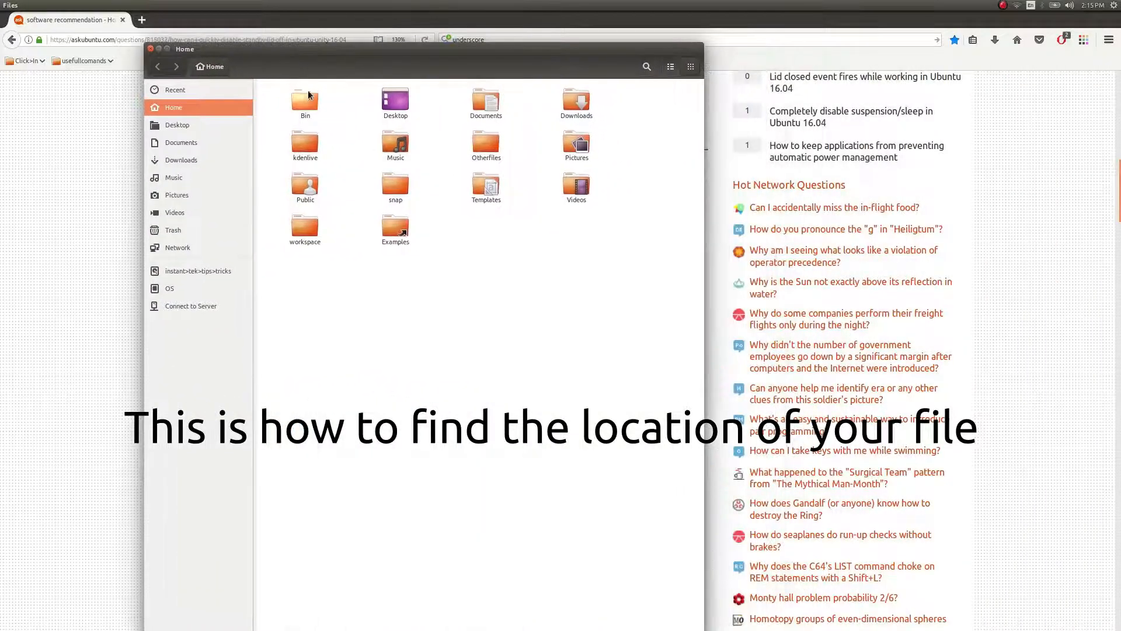
Read toggle_lid.py's storage location from its Properties in the Bin folder
right_click(304, 100)
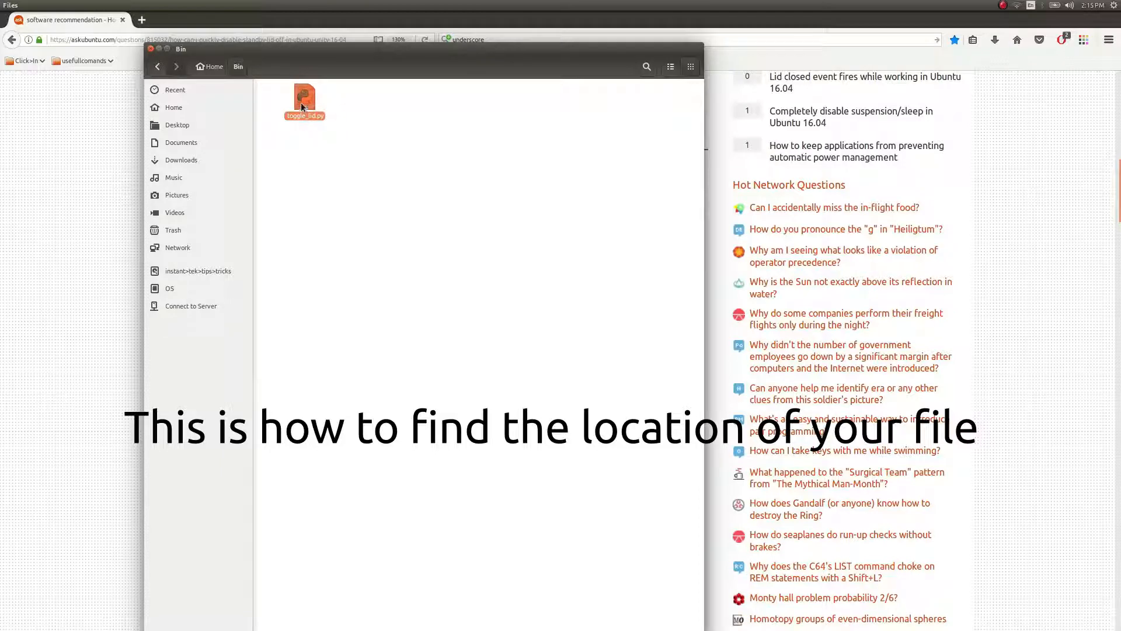
right_click(304, 101)
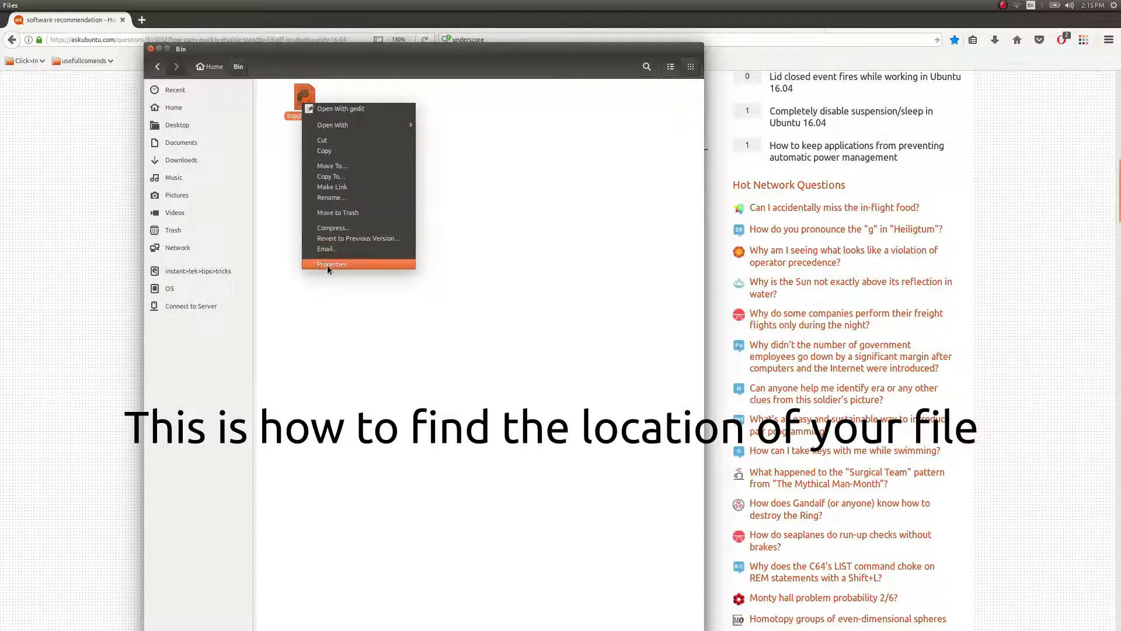
click(331, 264)
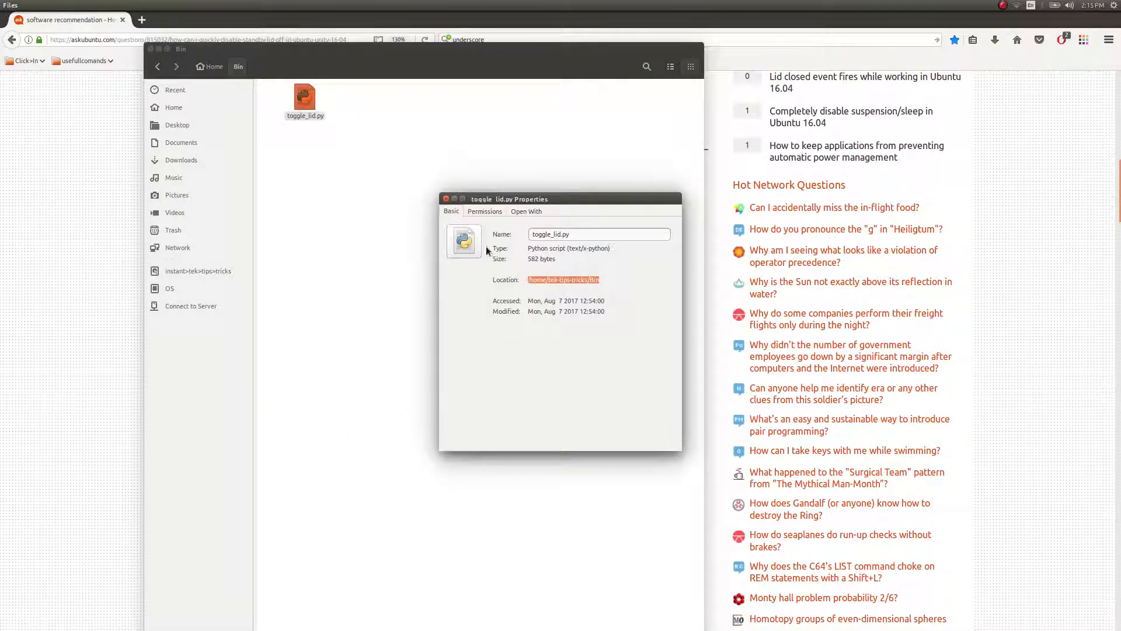
click(445, 199)
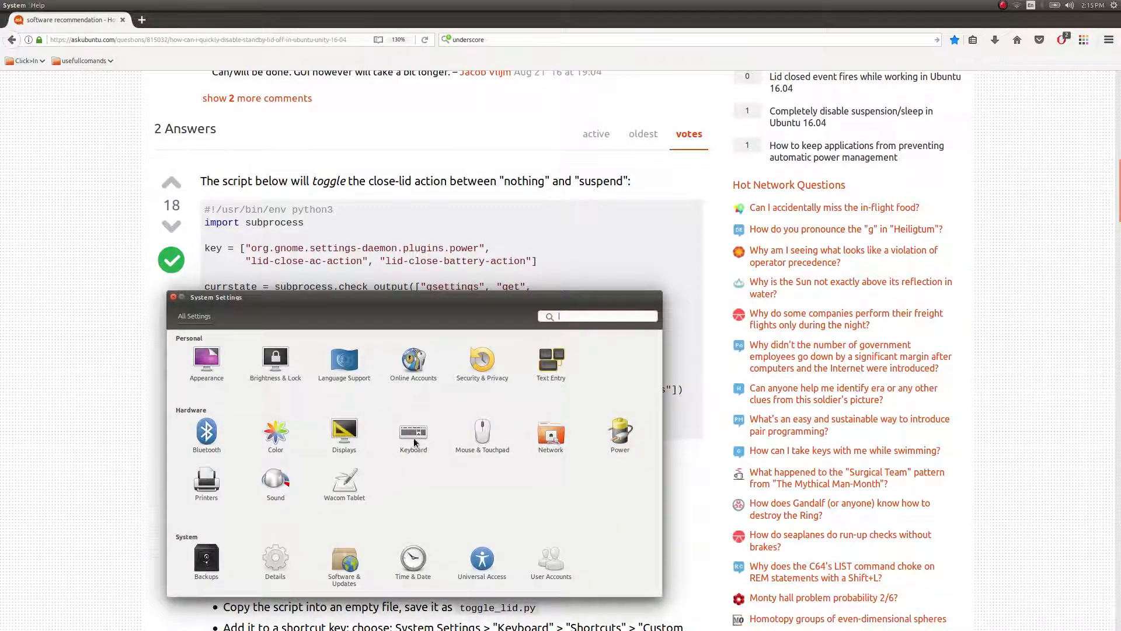
Set the Suspending laptop Lid shortcut's command to python3 with the toggle_lid.py path and apply it
click(413, 435)
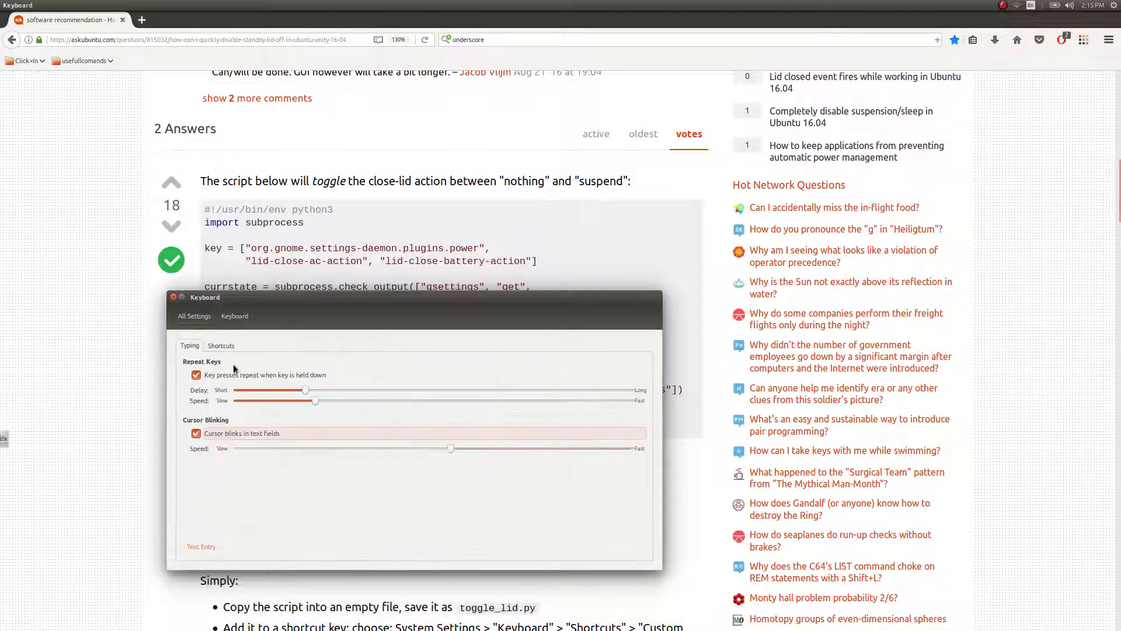
click(221, 346)
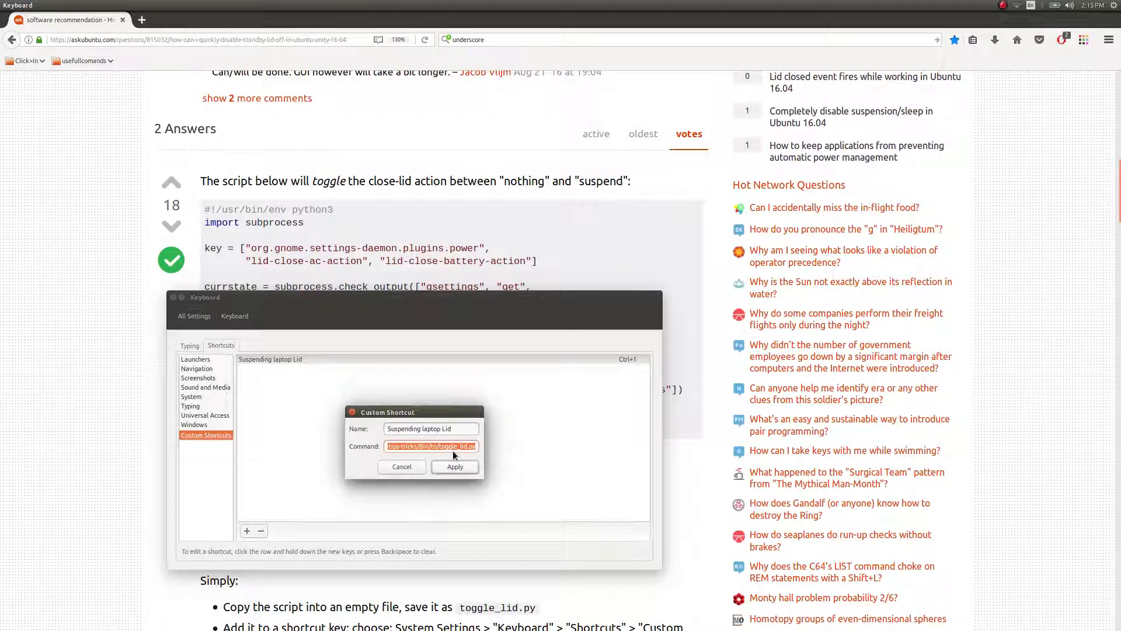
click(447, 446)
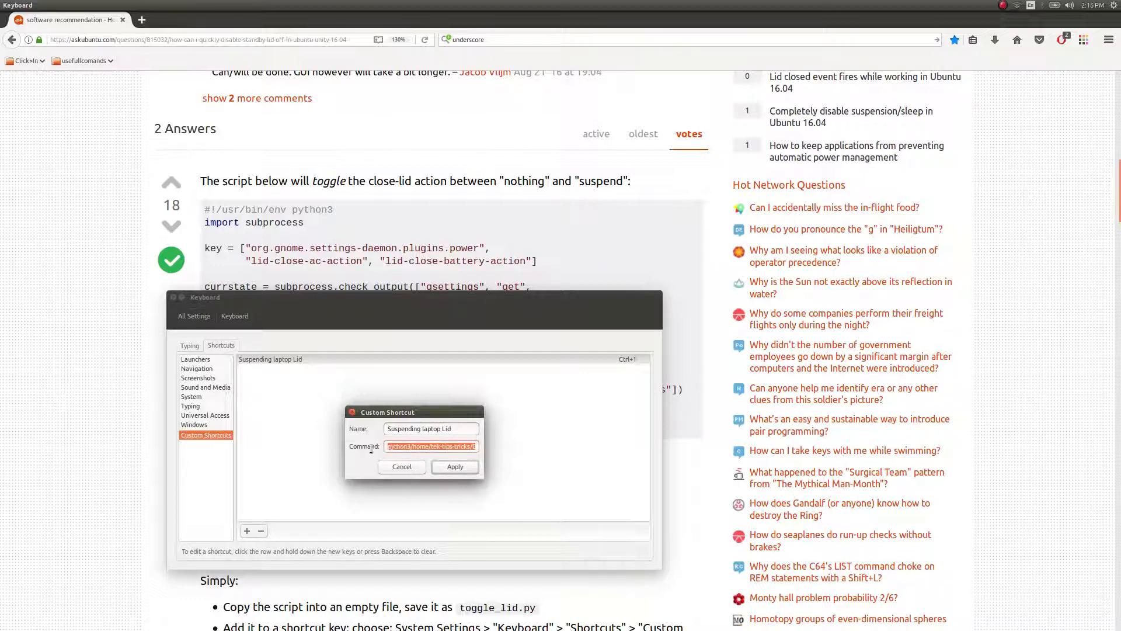
click(454, 466)
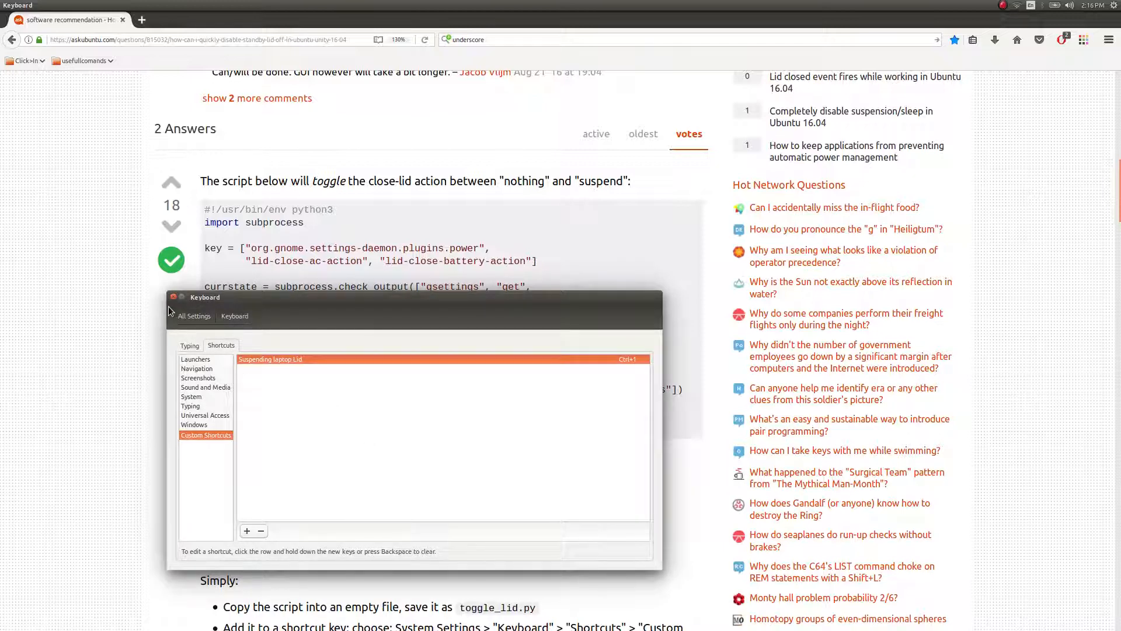
mouse_move(174, 303)
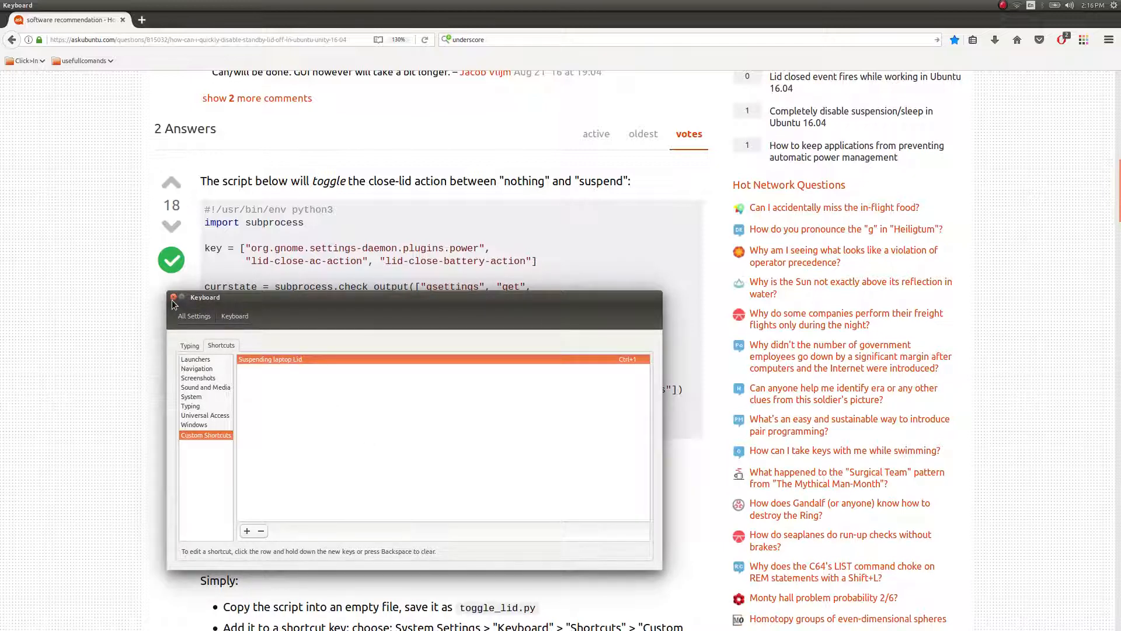